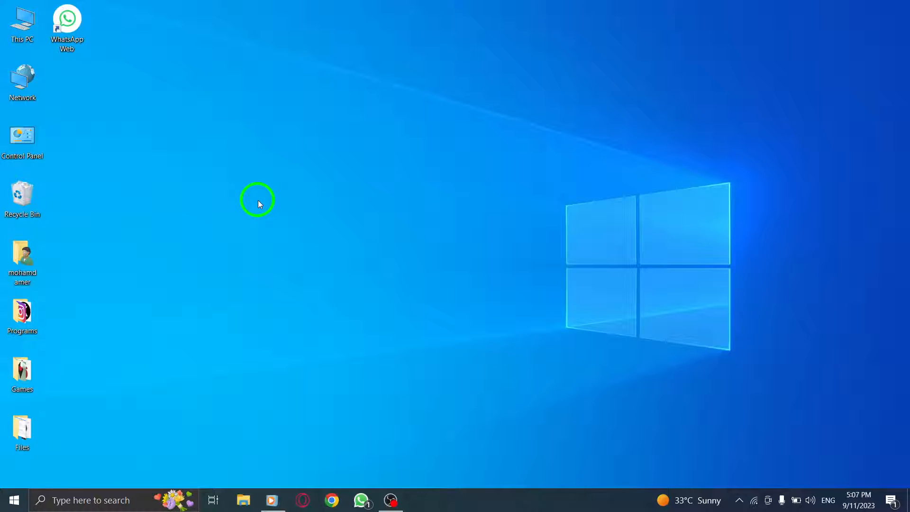
mouse_move(362, 499)
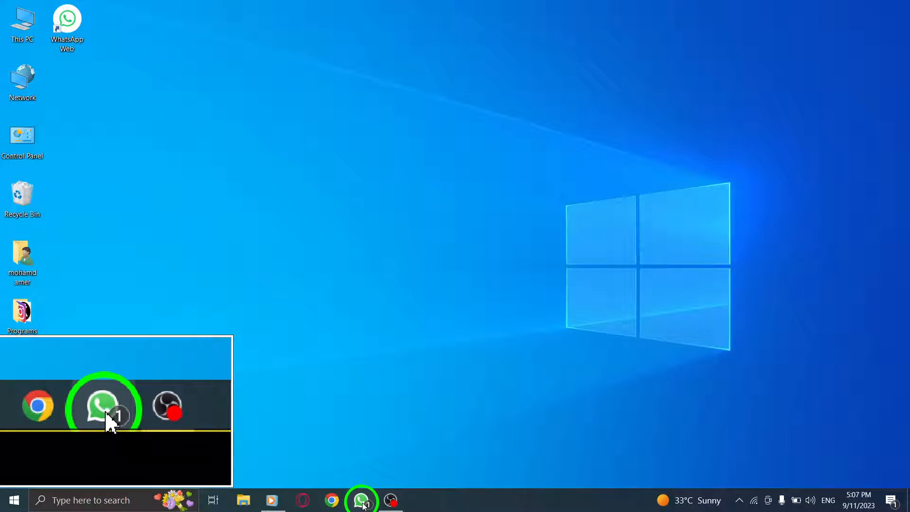
- Launch WhatsApp from the taskbar to bring up the chat list
click(104, 404)
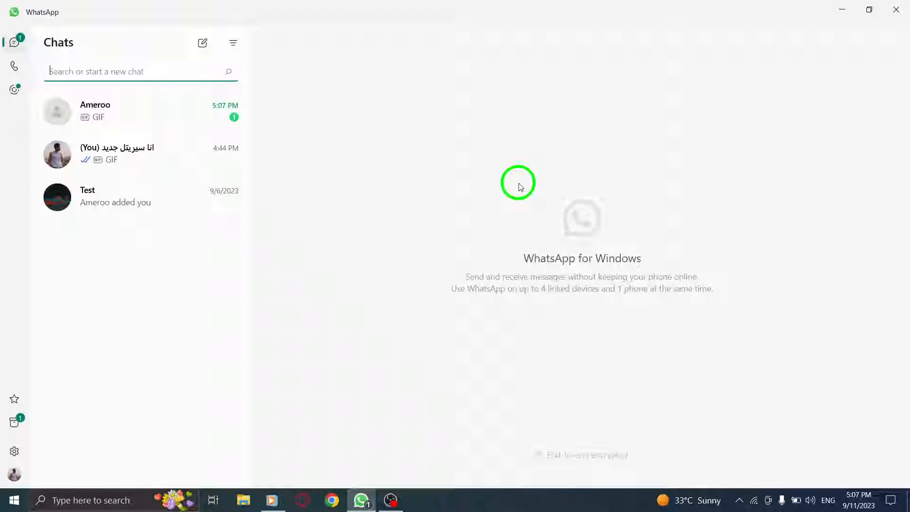
mouse_move(251, 135)
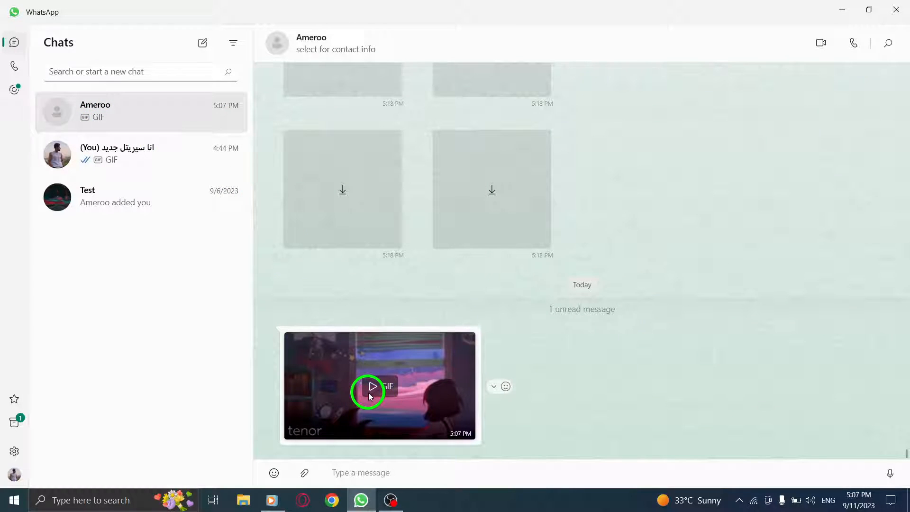
- Play the received GIF in Ameroo's chat, then stop its playback
click(371, 386)
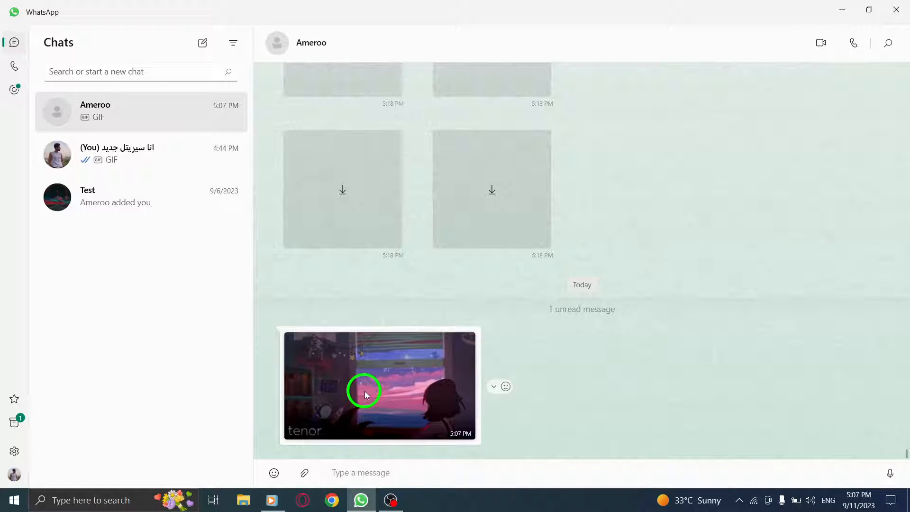
click(380, 385)
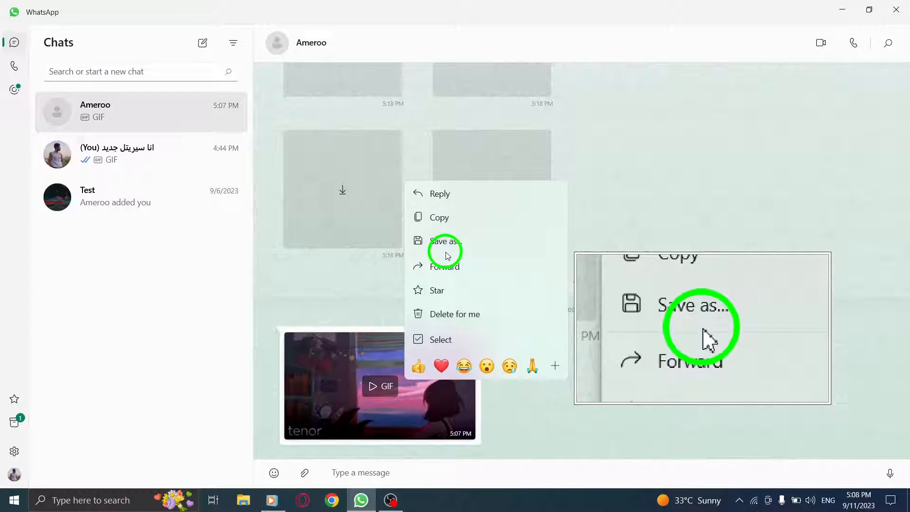
- Save the GIF to the Desktop as 'WhatsApp Video 2023-09-11 at 17.07.02.mp4', then close WhatsApp
click(444, 240)
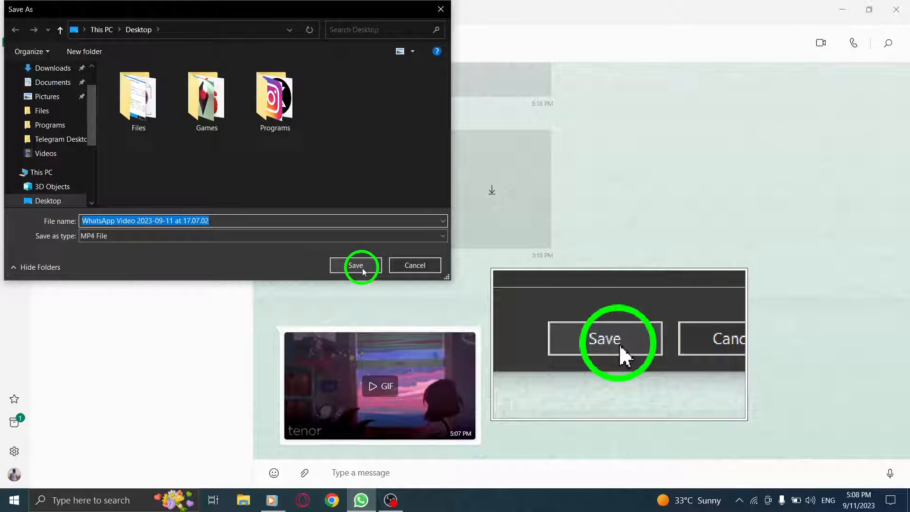
click(354, 265)
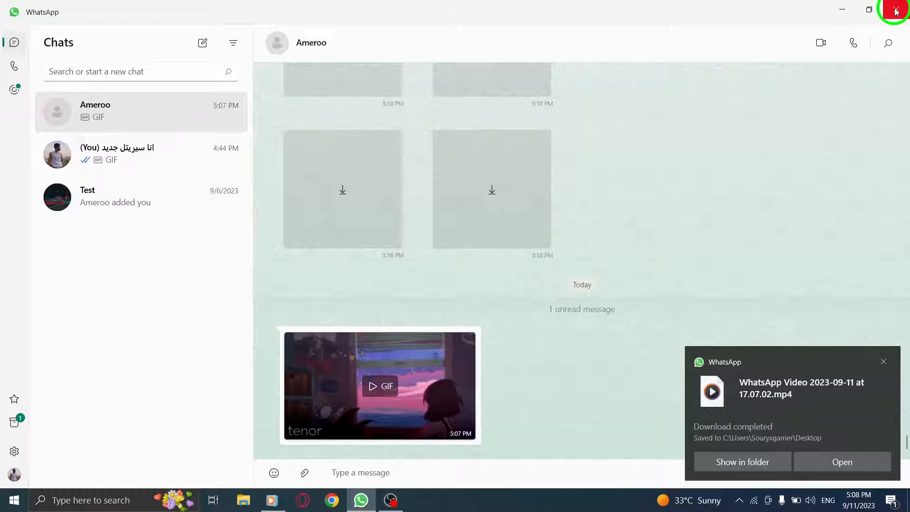
click(895, 11)
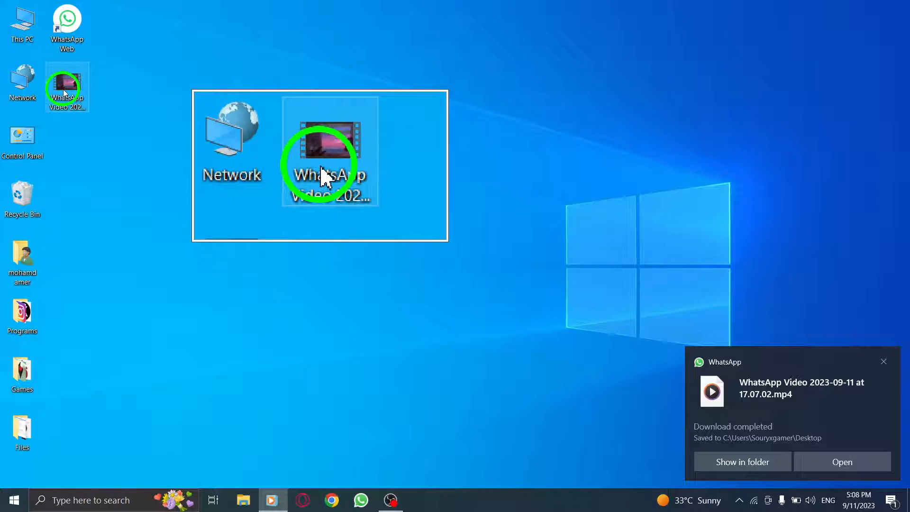
click(882, 360)
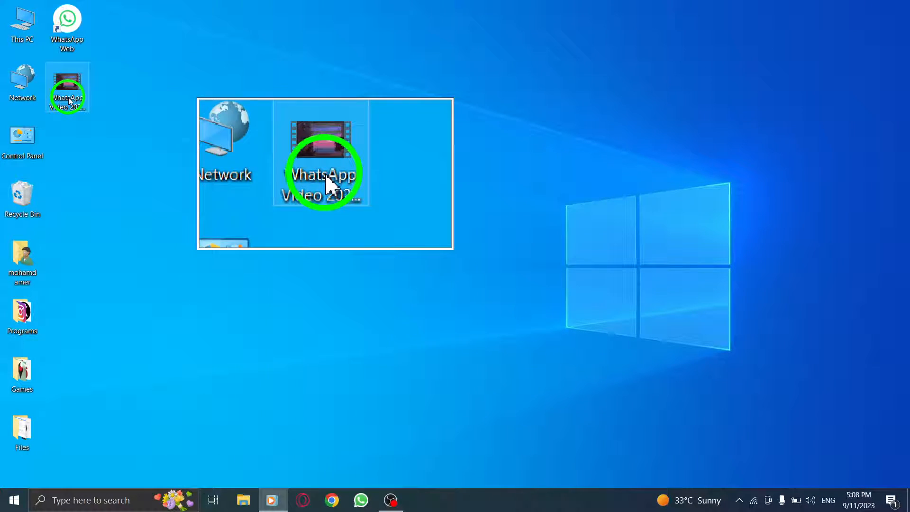
click(394, 226)
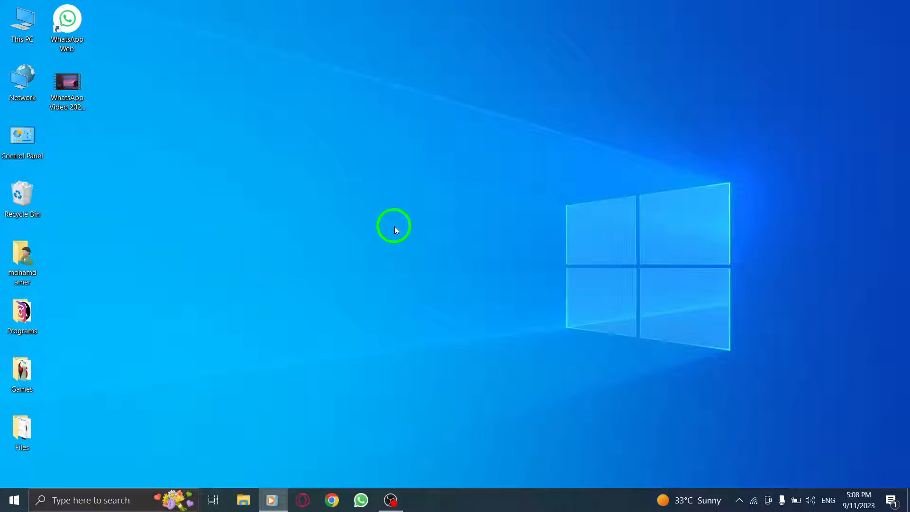